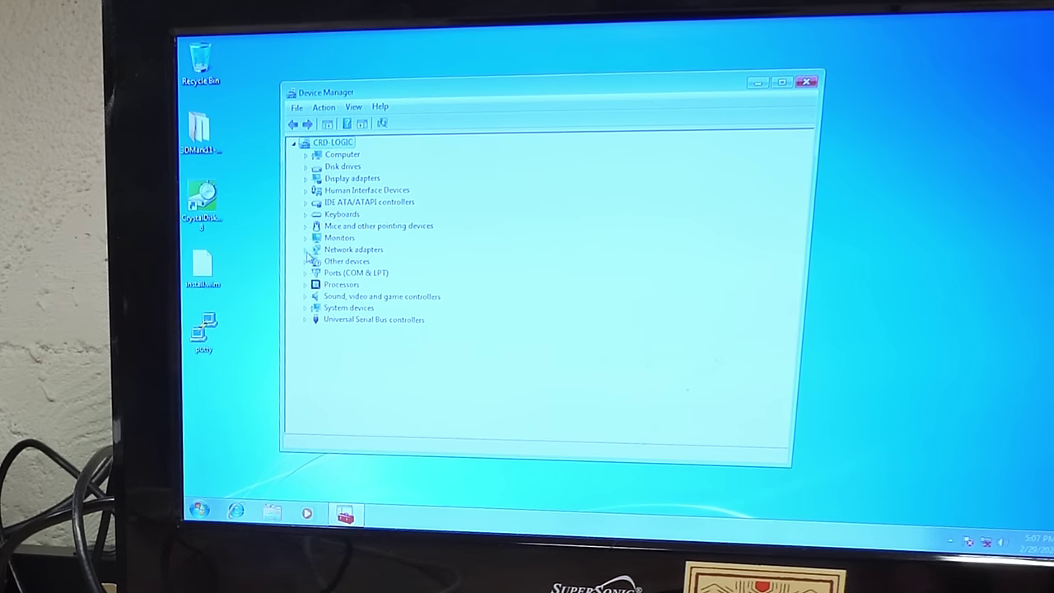
- Expand Network adapters and other categories to list the adapters, Core i3 processors, drives and COM ports
left_click(308, 248)
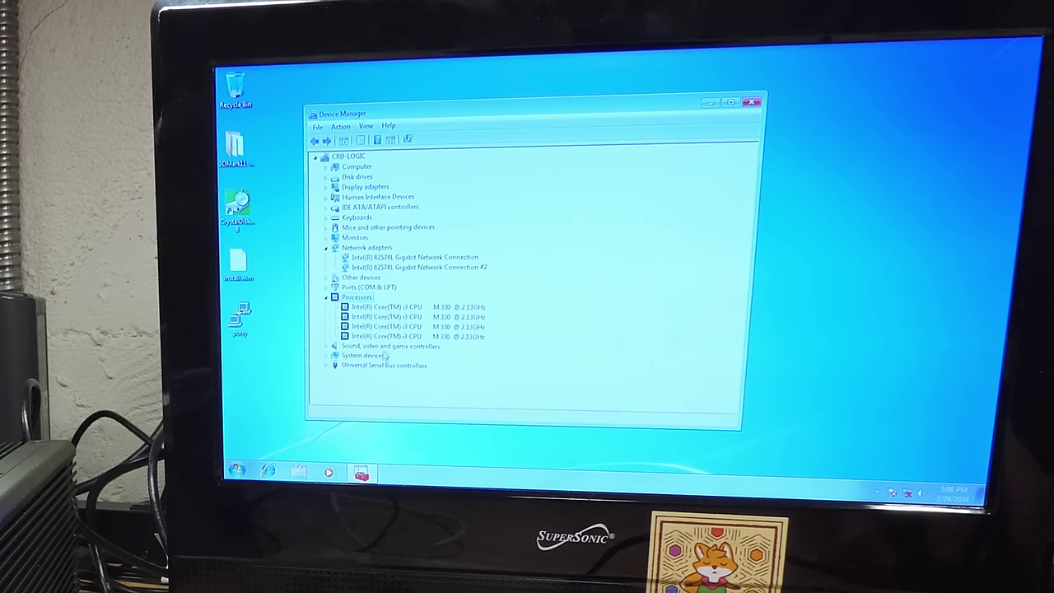
left_click(330, 346)
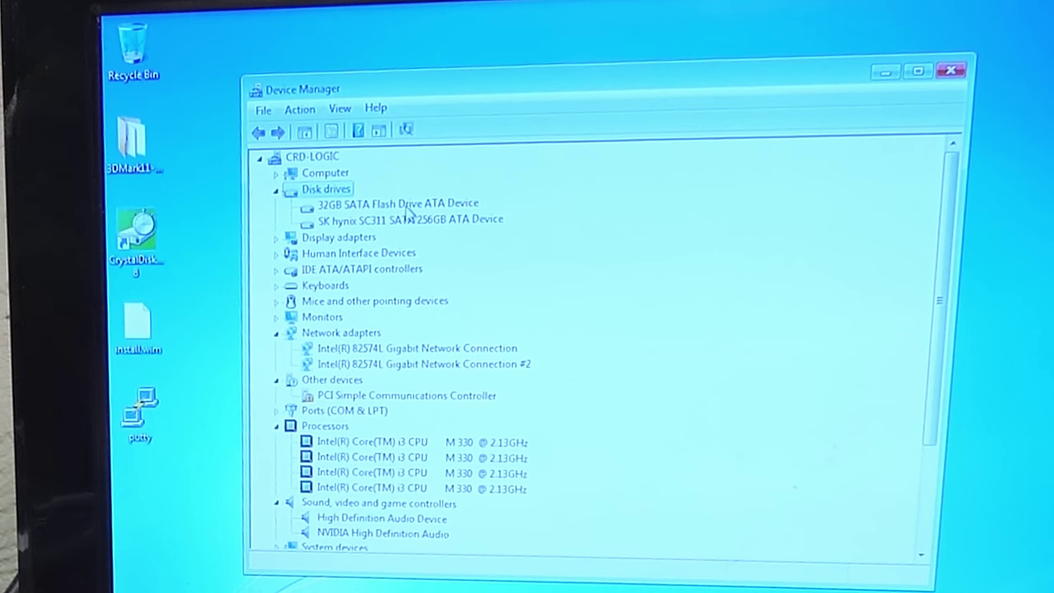
left_click(407, 219)
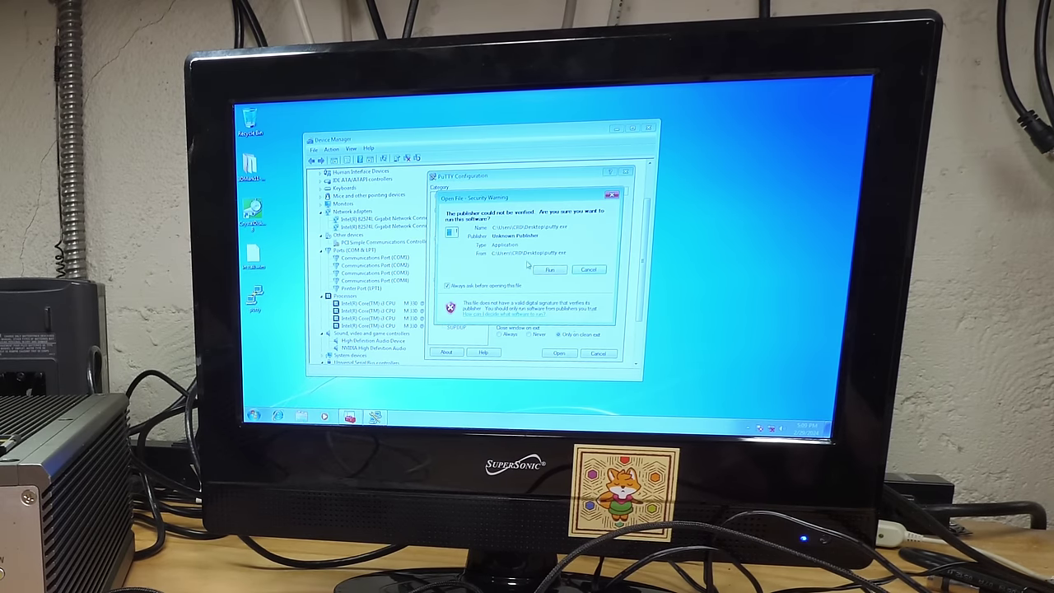
- Allow the unsigned PuTTY program to run from the security warning
left_click(548, 269)
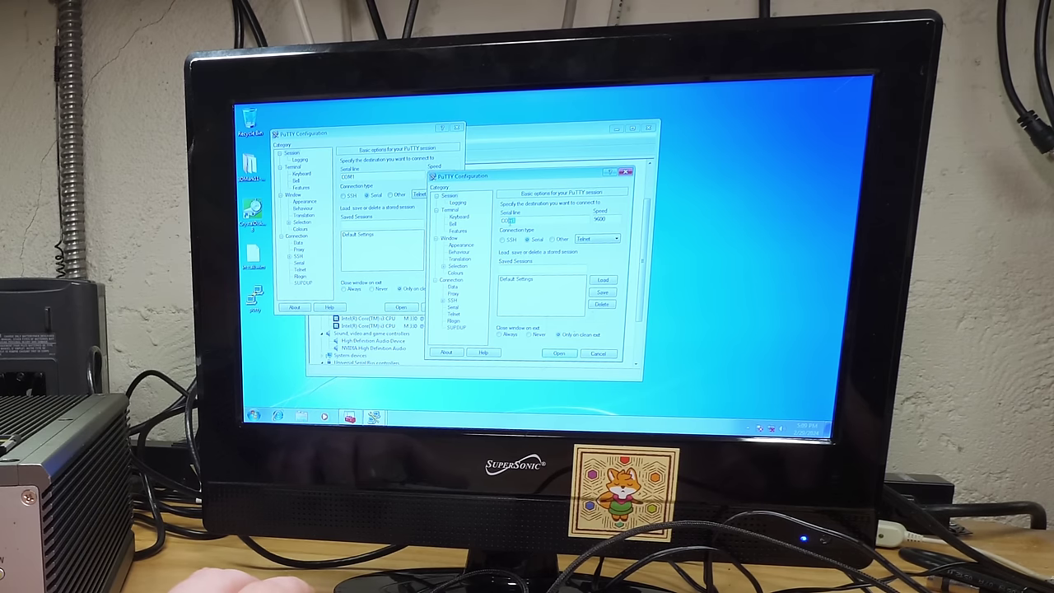